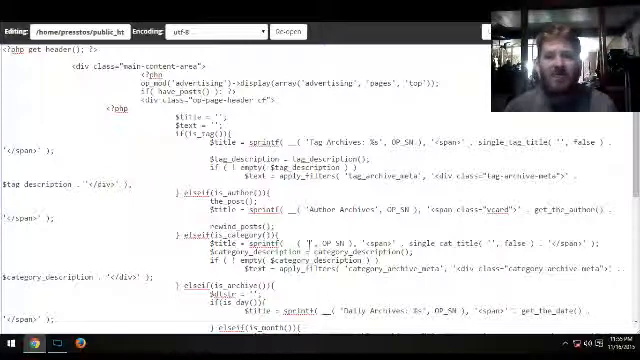
{"action": "scroll", "scroll_direction": "down", "scroll_amount": 3}
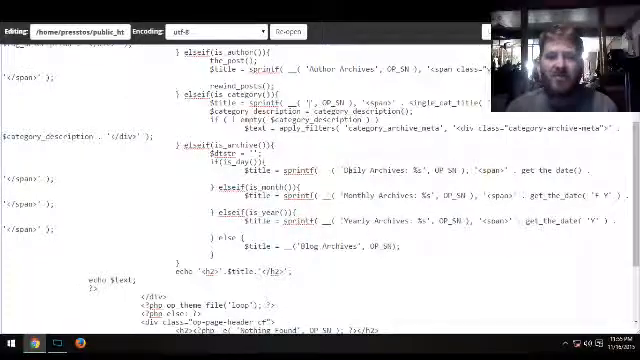